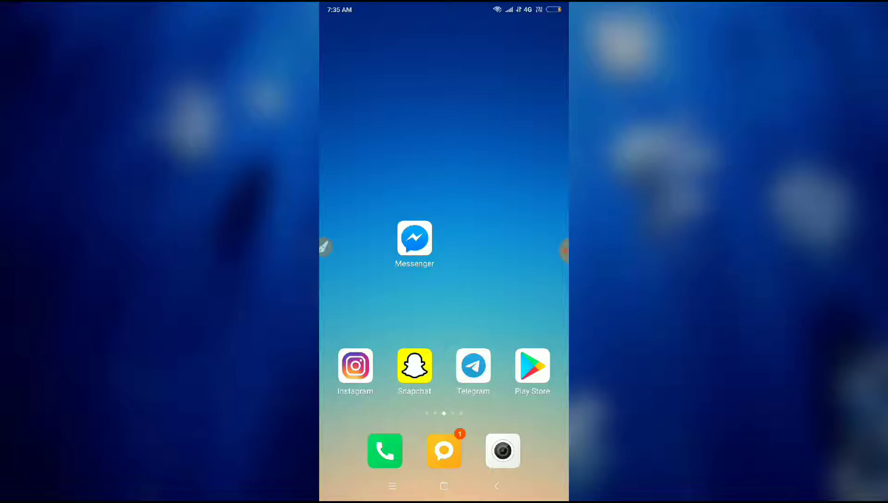
- Launch Messenger from the home screen and bring up its search screen with recent searches
{"action": "left_click", "coordinate": [414, 237]}
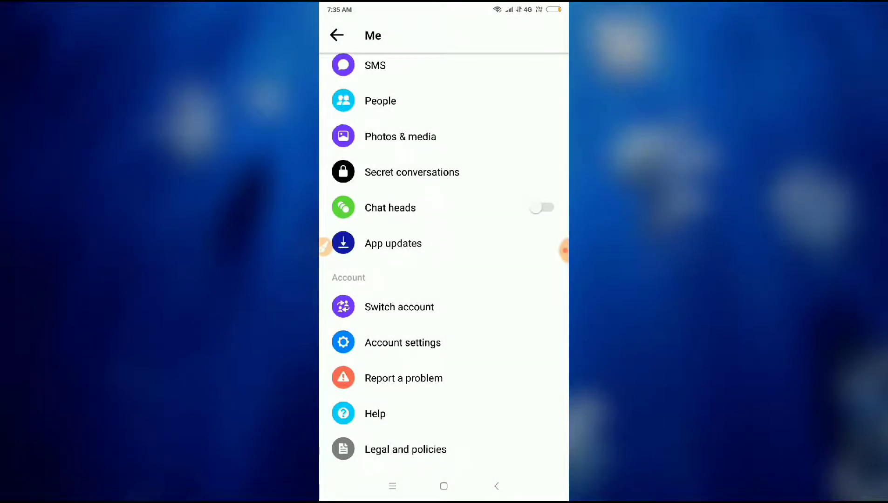
{"action": "left_click", "coordinate": [337, 35]}
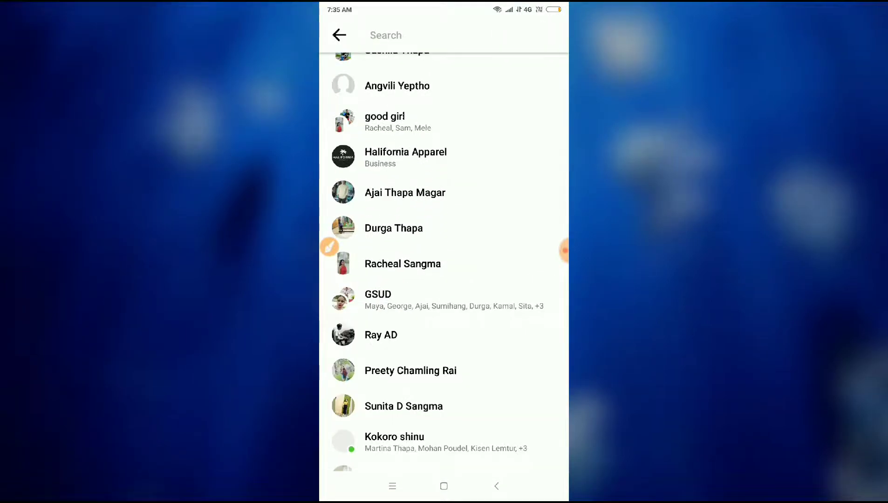
{"action": "scroll", "scroll_direction": "down", "scroll_amount": 3}
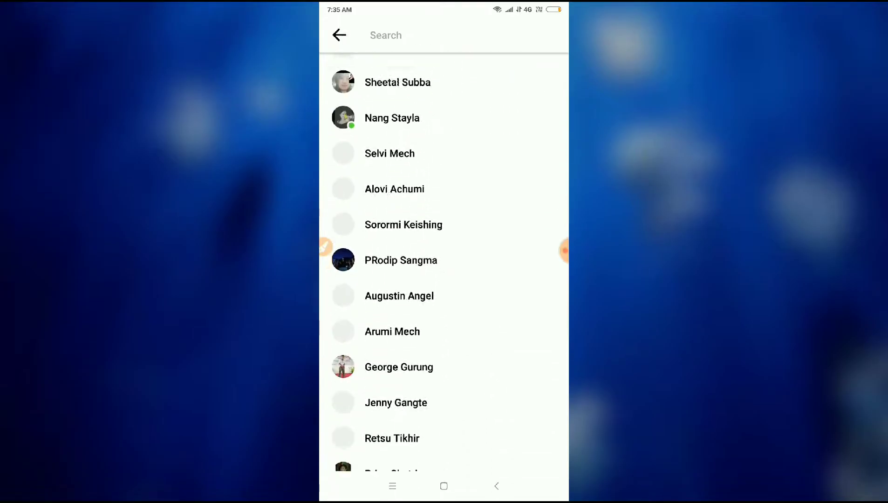
{"action": "left_click", "coordinate": [444, 486]}
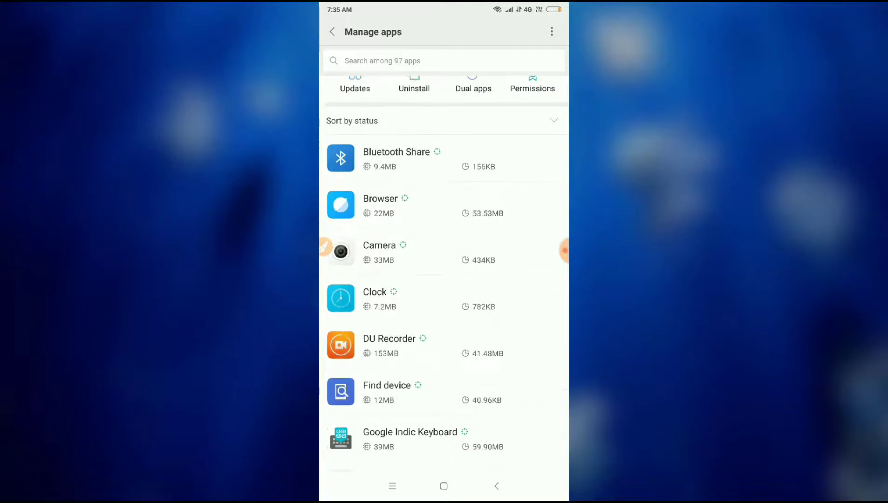
- Scroll the Manage apps list down until the Messenger entry is in view
{"action": "scroll", "scroll_direction": "down", "scroll_amount": 3}
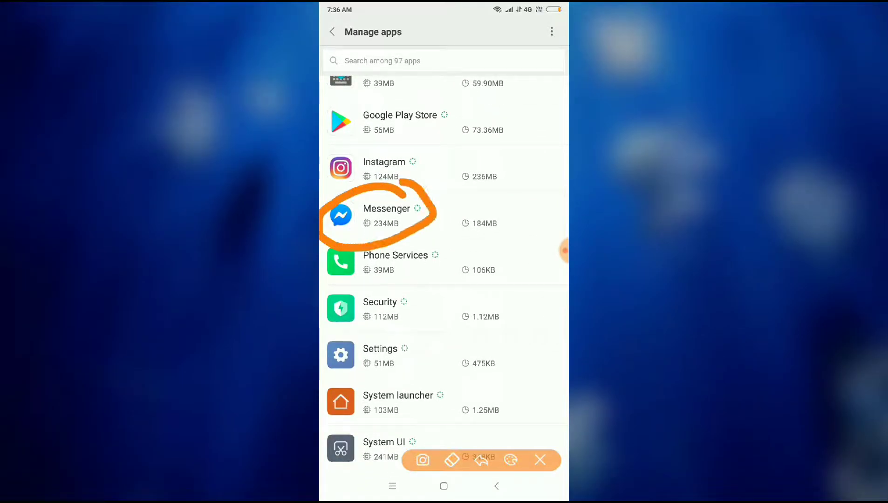
- Go into Messenger's app info page and force stop the app
{"action": "left_click", "coordinate": [387, 215]}
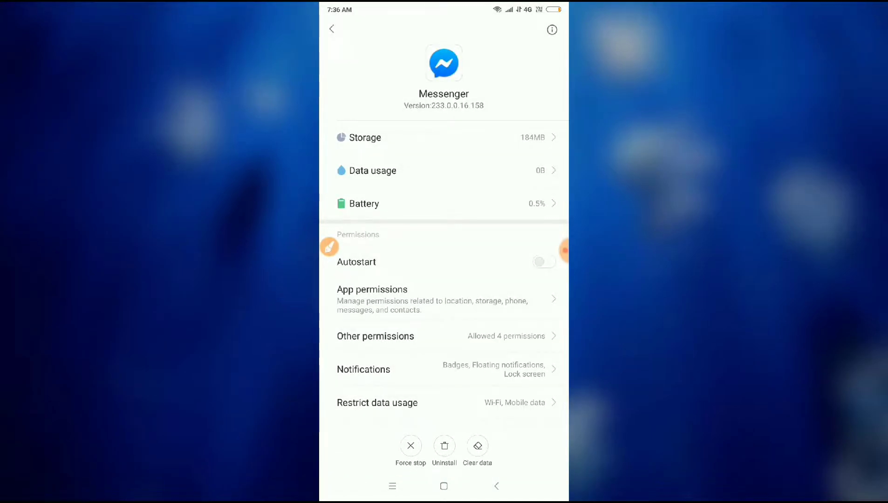
{"action": "left_click", "coordinate": [410, 446]}
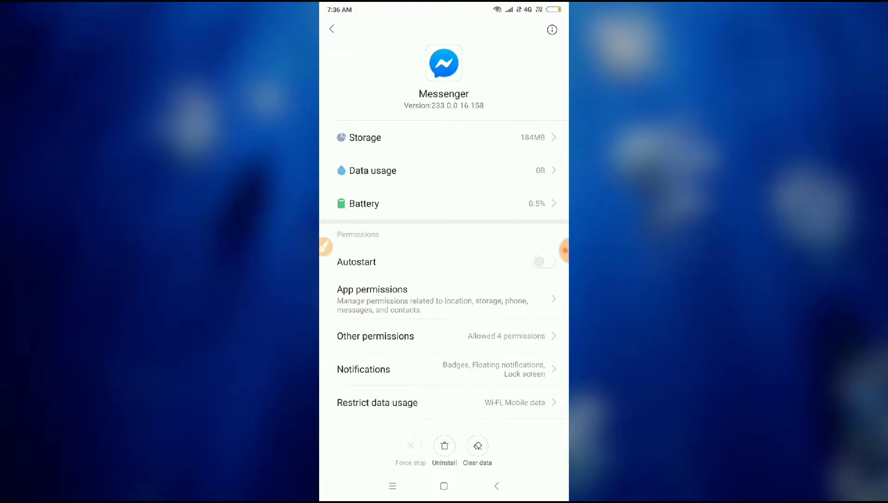